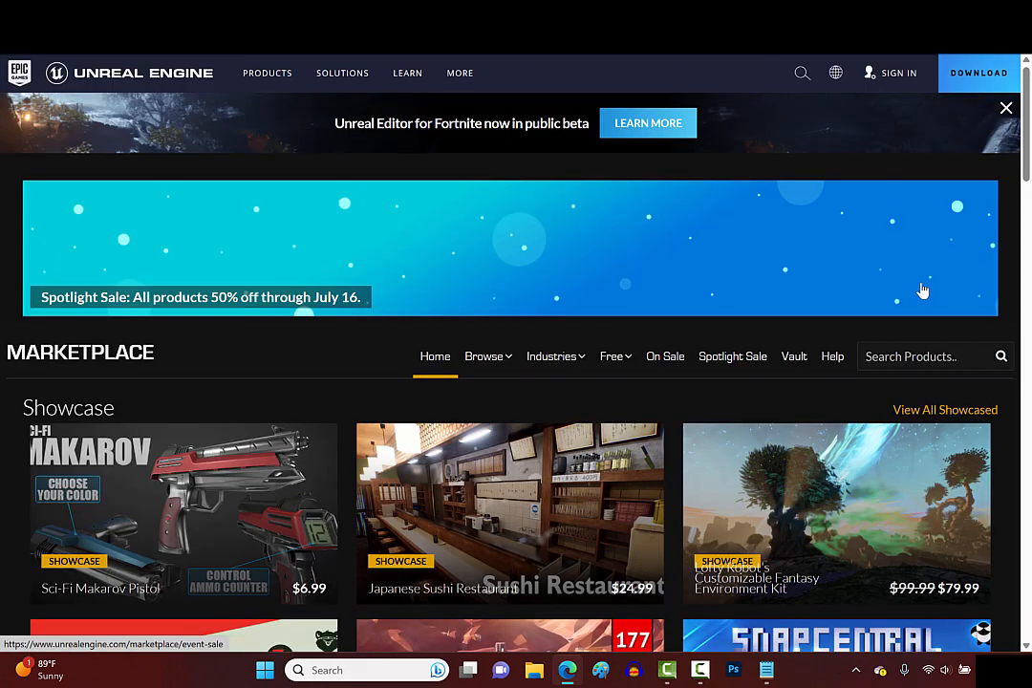
Browse the Spotlight Sale, search 'female doll', and scroll the Female Doll product page
{"action": "left_click", "coordinate": [732, 355]}
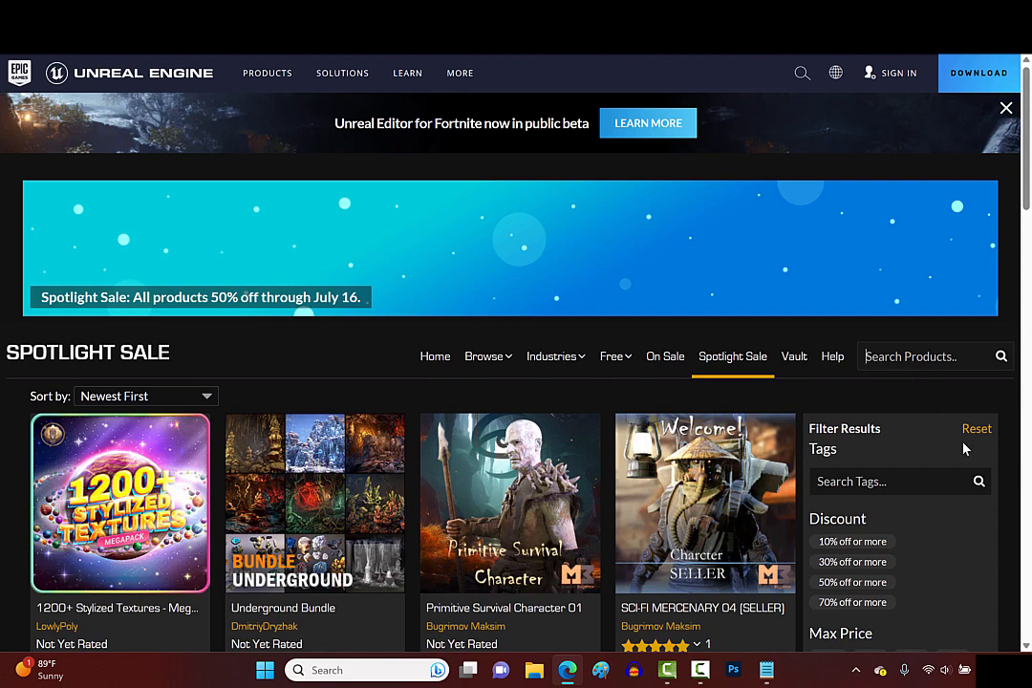
{"action": "type", "text": "female doll"}
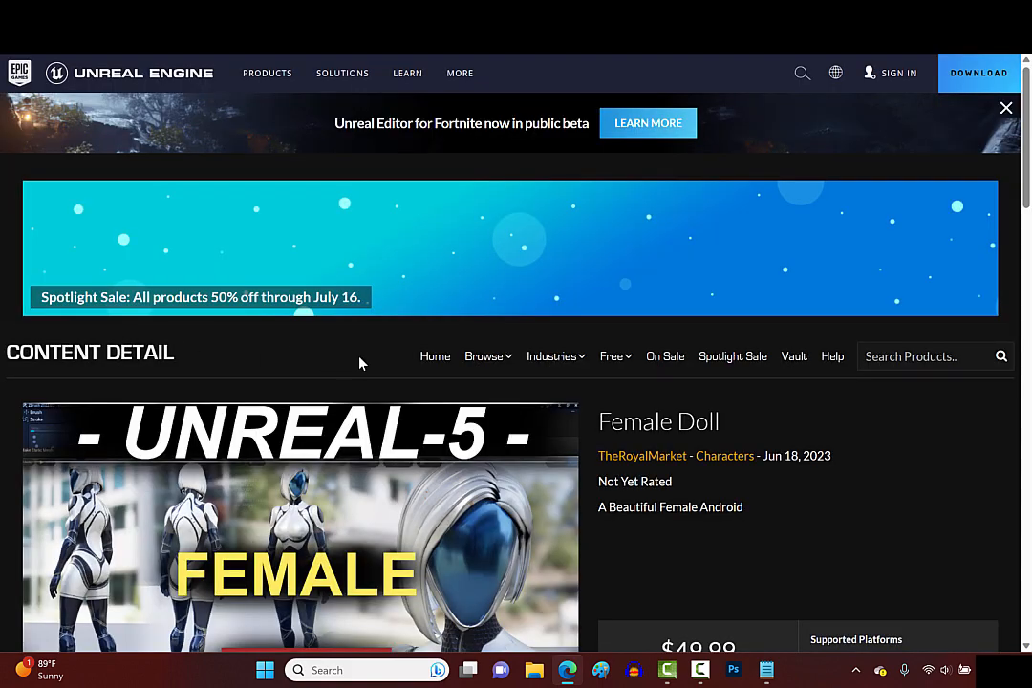
{"action": "scroll", "scroll_direction": "down", "scroll_amount": 3}
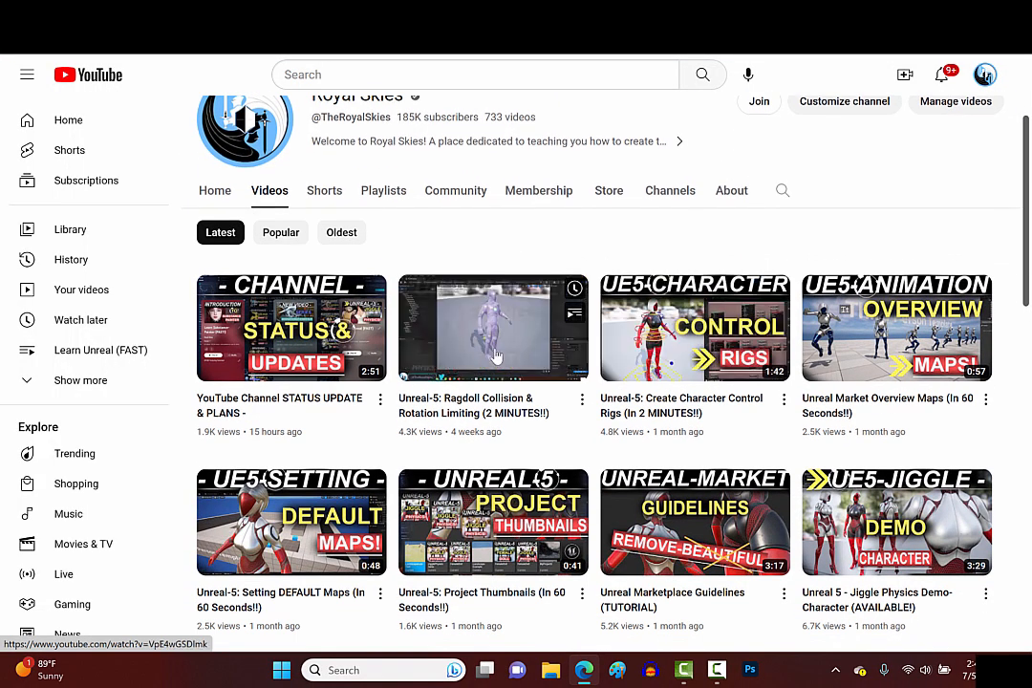
{"action": "scroll", "scroll_direction": "down", "scroll_amount": 3}
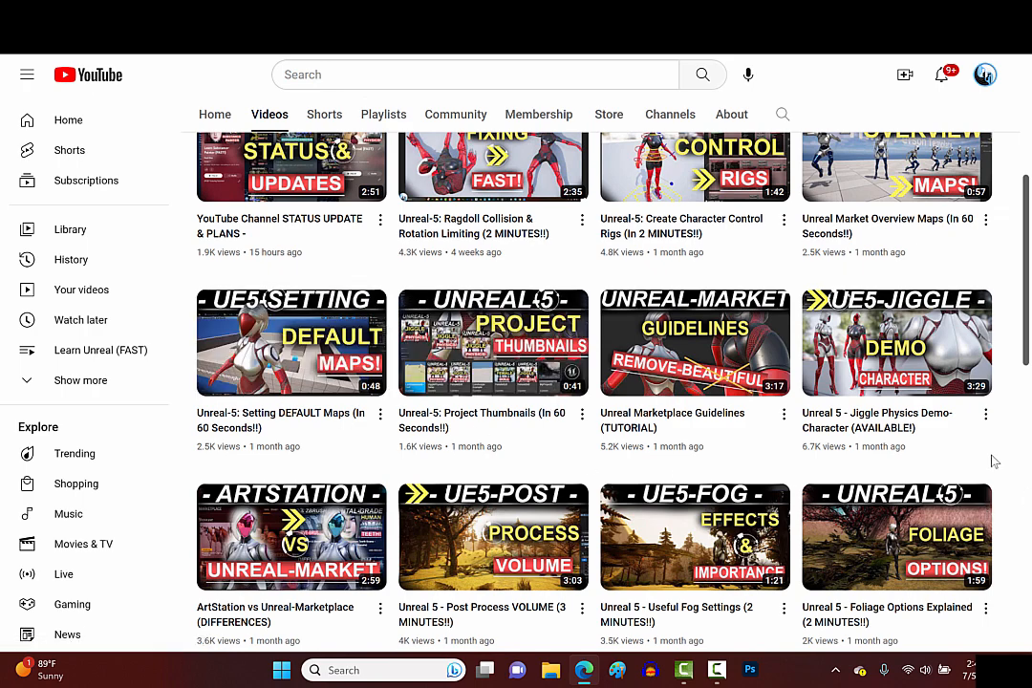
{"action": "scroll", "scroll_direction": "down", "scroll_amount": 3}
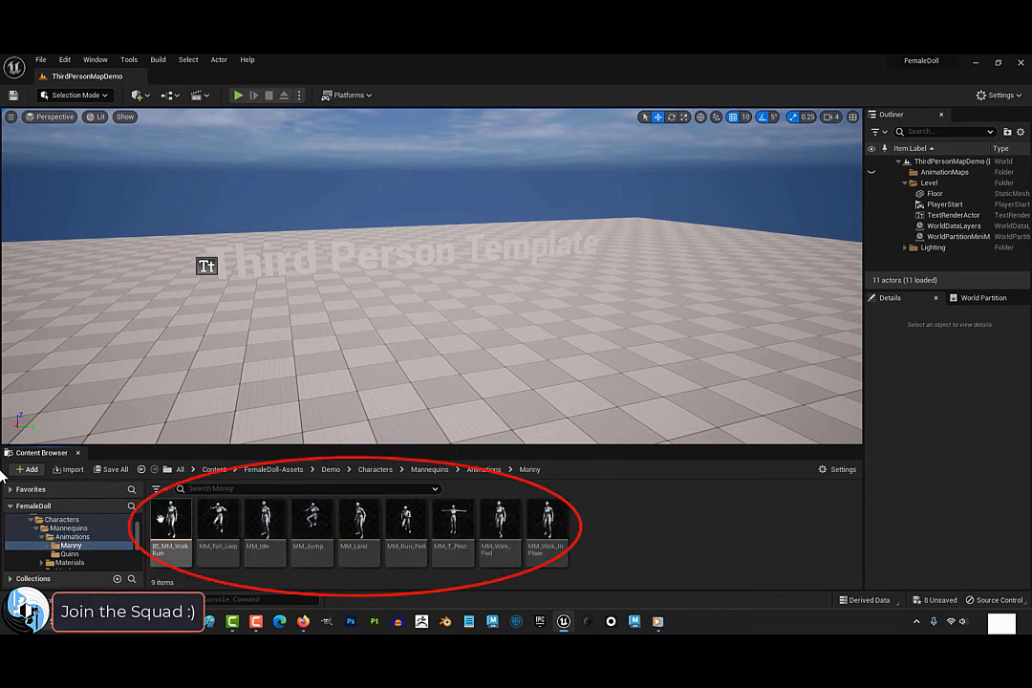
Place the Manny mannequin animations in the level and start Play In Editor with the doll
{"action": "left_click", "coordinate": [218, 523]}
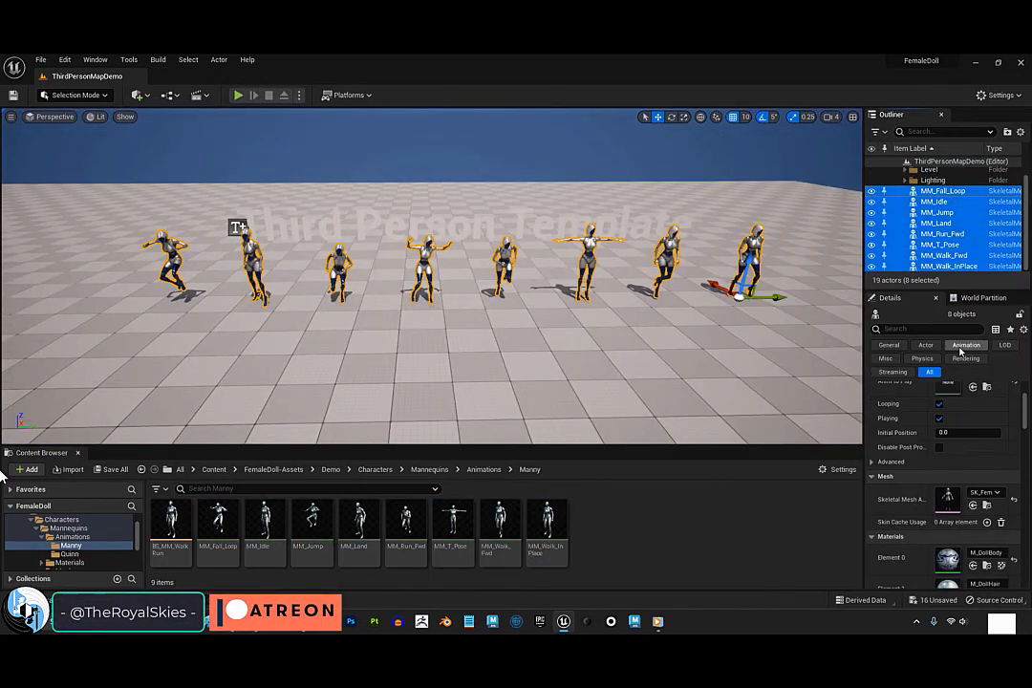
{"action": "left_click", "coordinate": [237, 94]}
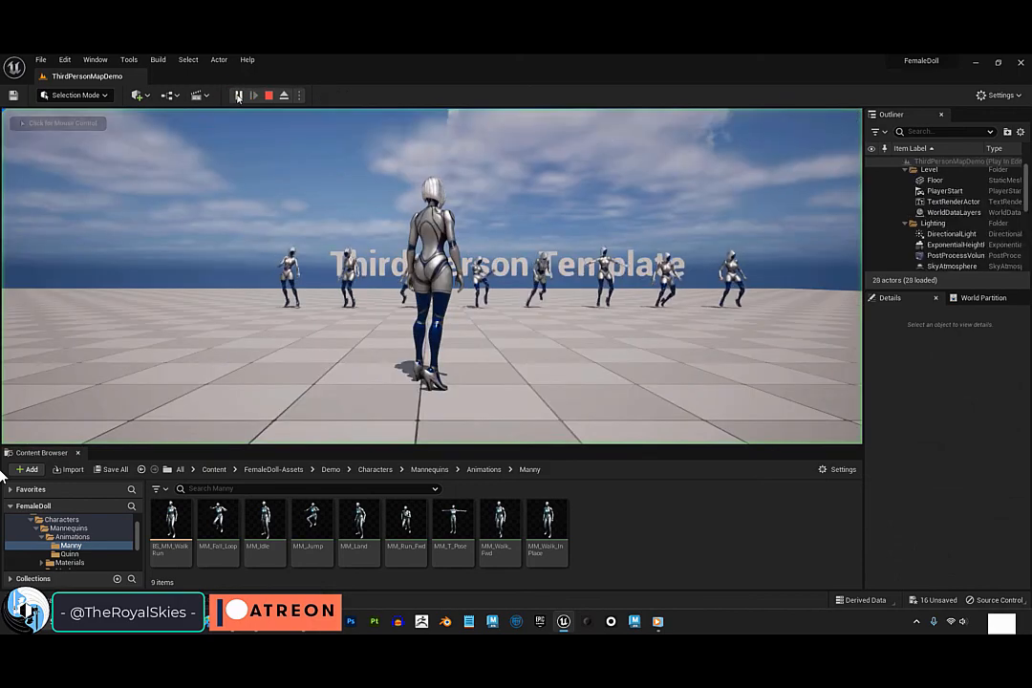
{"action": "left_click", "coordinate": [237, 94]}
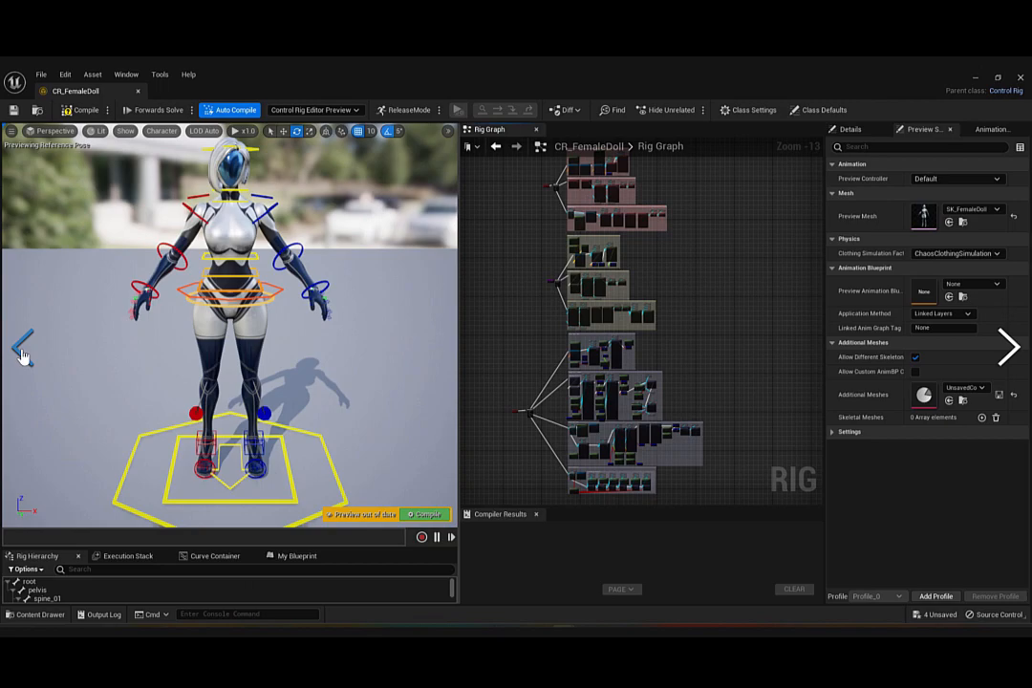
Return to the previous showcase image of the ThirdPersonMapDemo level
{"action": "left_click", "coordinate": [86, 86]}
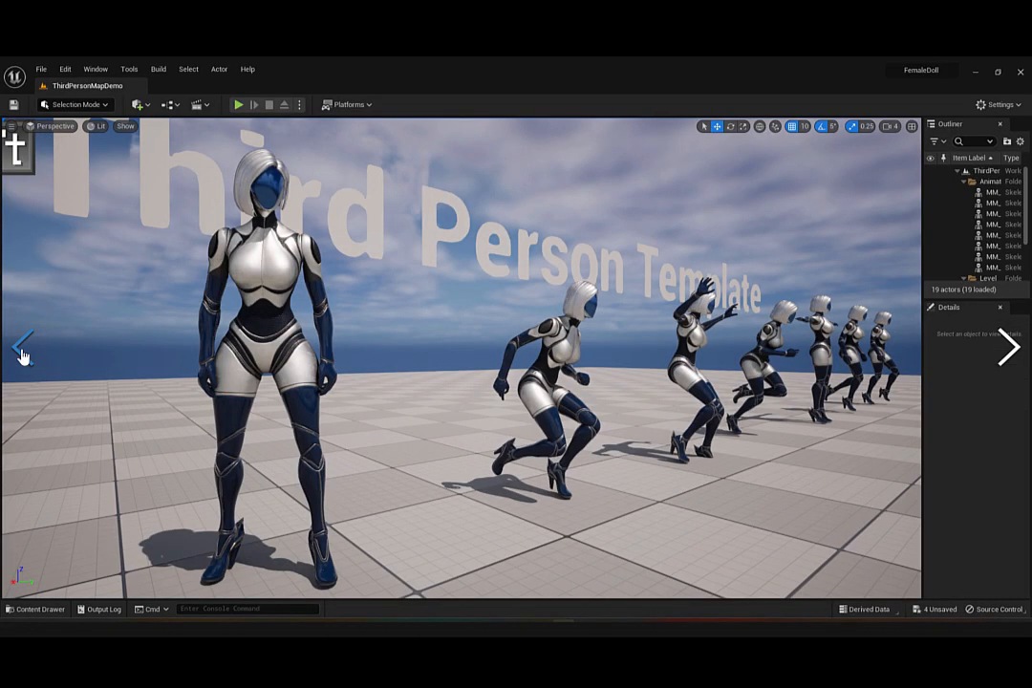